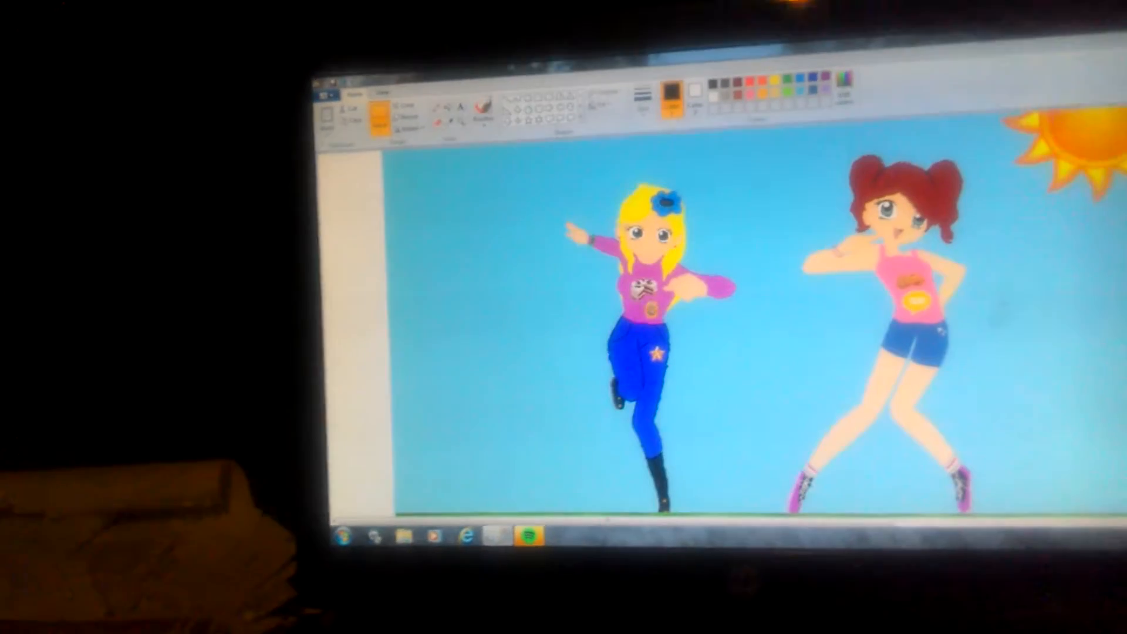
- Choose Paste from file to bring an image from Pictures onto the canvas
{"action": "right_click", "coordinate": [610, 331]}
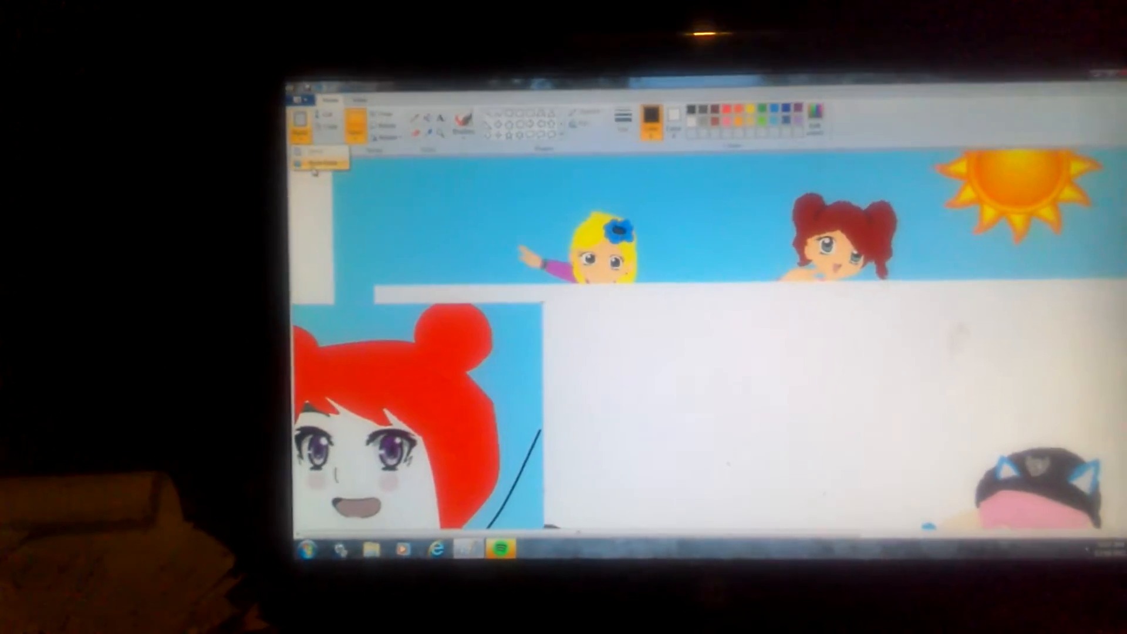
{"action": "left_click", "coordinate": [320, 155]}
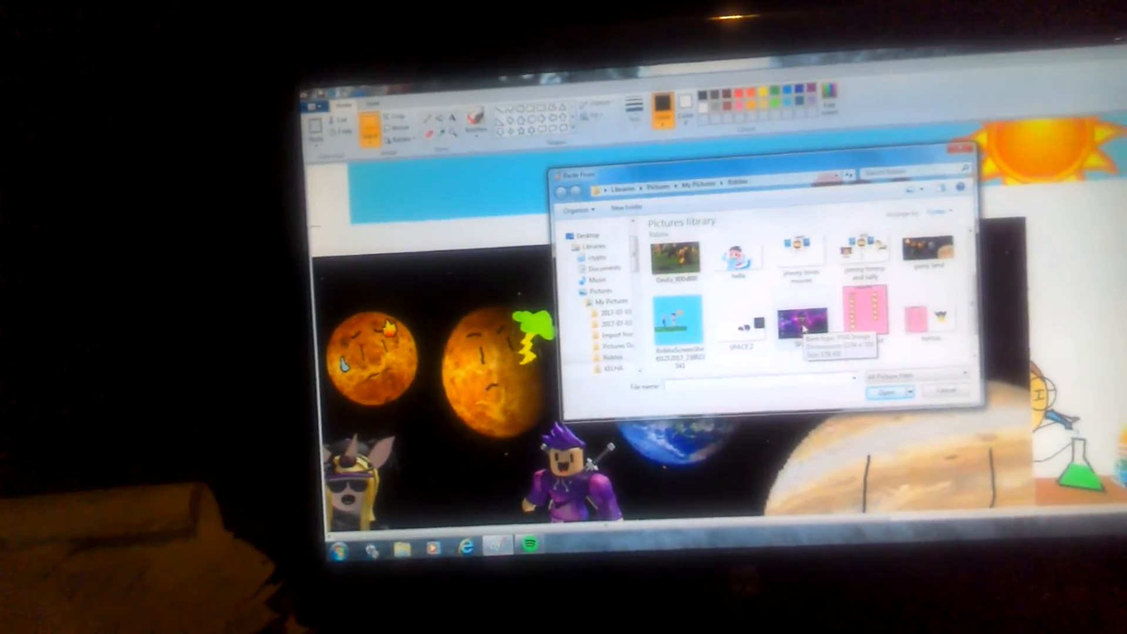
- Select the SPACE galaxy picture in the Roblox folder and place it on the collage
{"action": "left_click", "coordinate": [768, 342]}
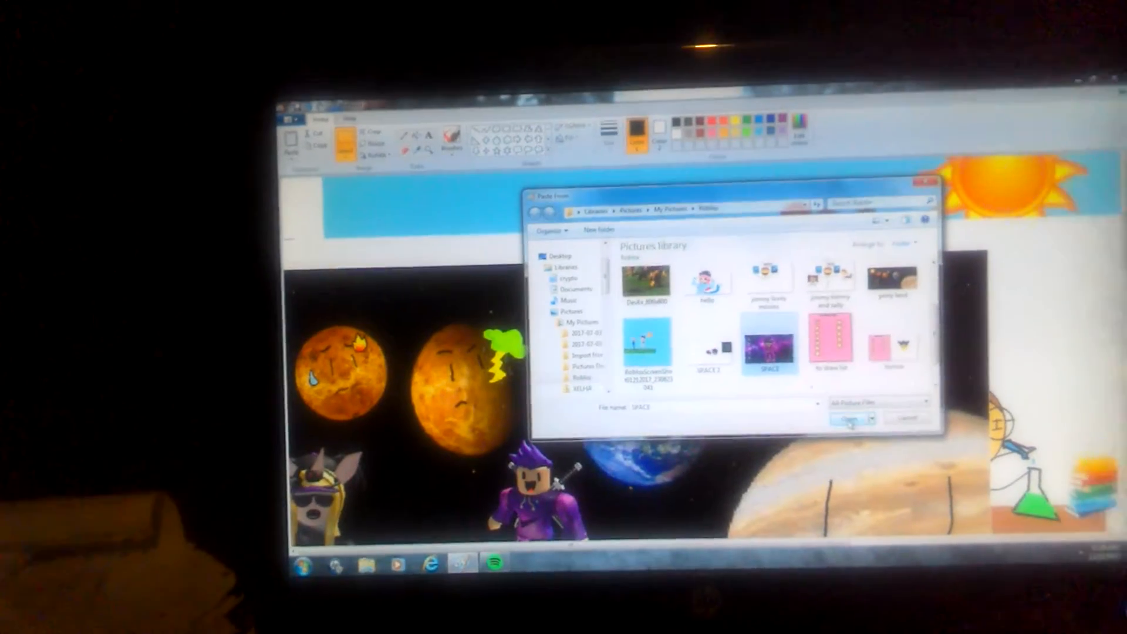
{"action": "left_click", "coordinate": [851, 419]}
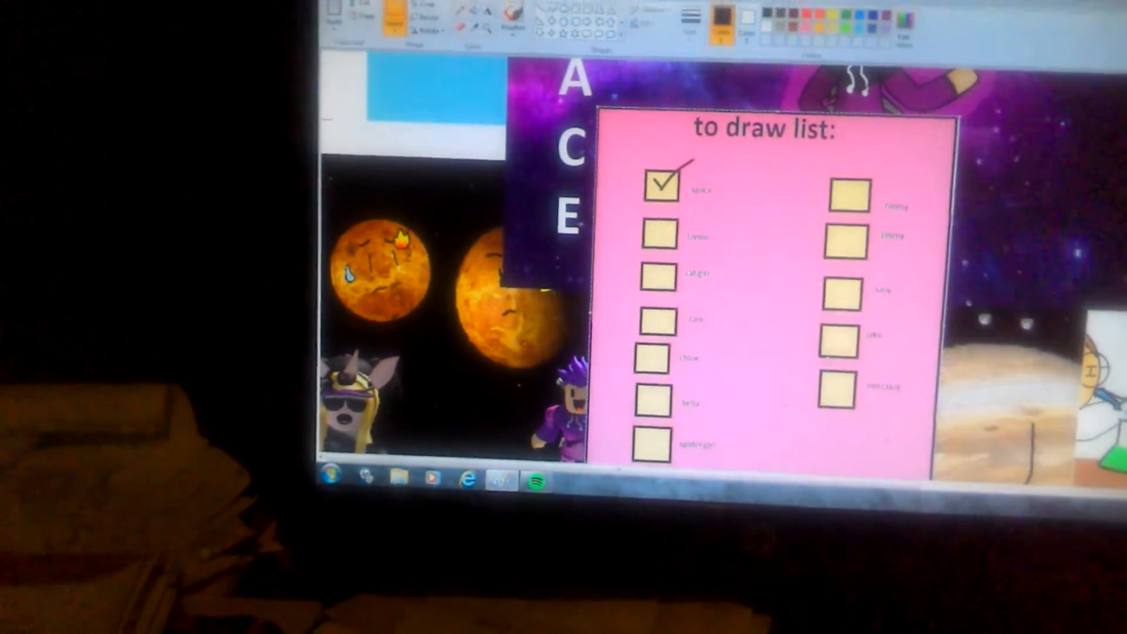
- Scroll down the canvas to reveal the strip of black line sketches below the checklist
{"action": "scroll", "scroll_direction": "down", "scroll_amount": 3}
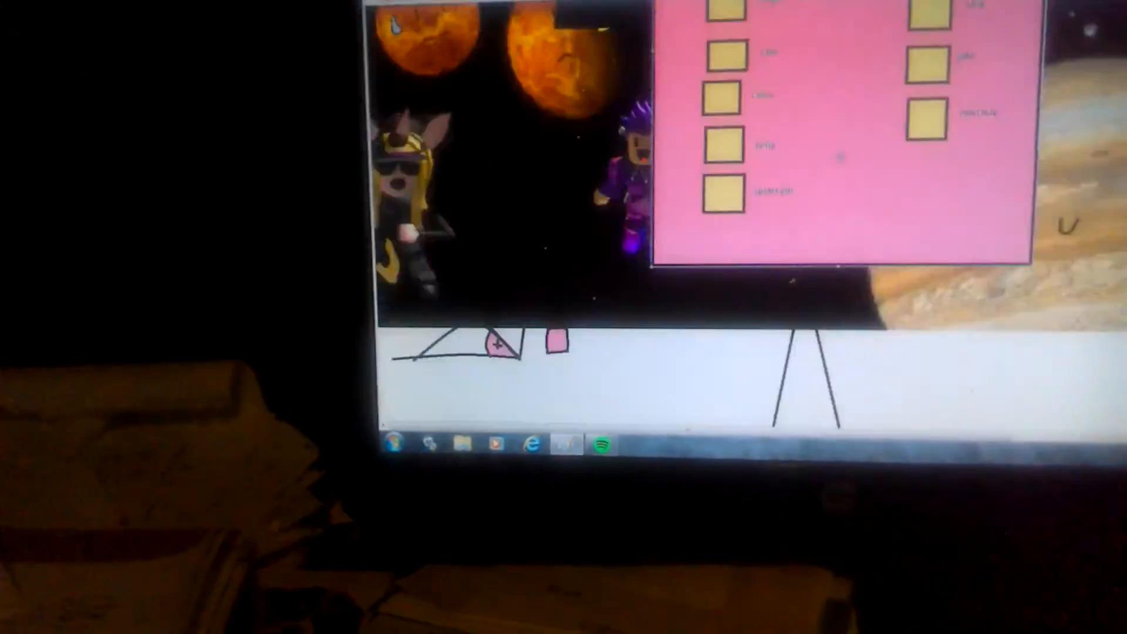